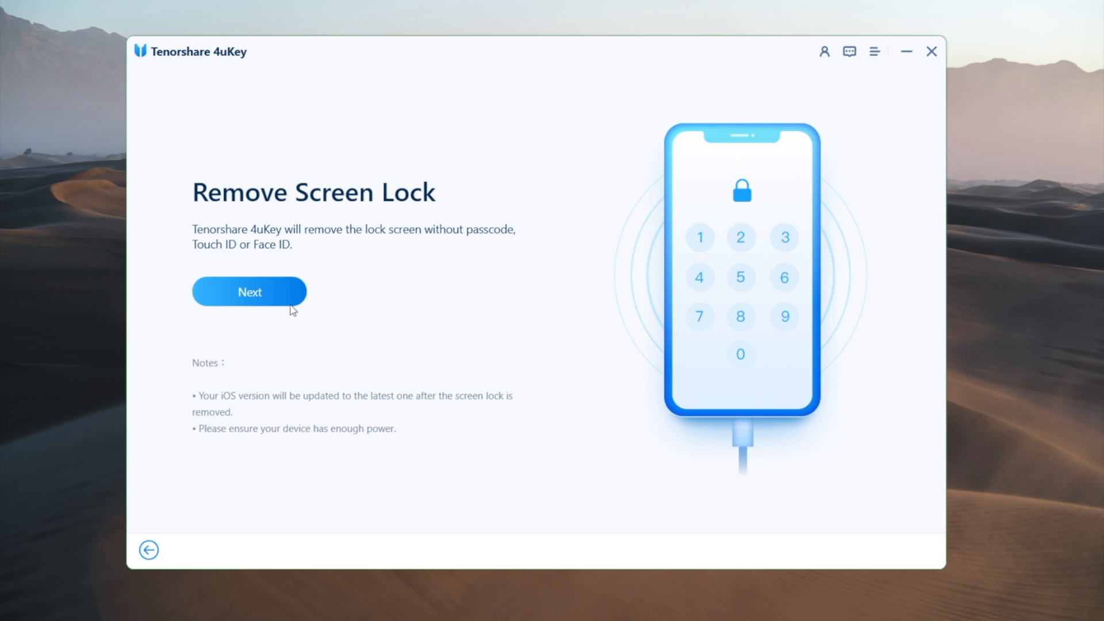
# - Proceed from the Remove Screen Lock page toward firmware download for the iPhone XR
pyautogui.click(250, 293)
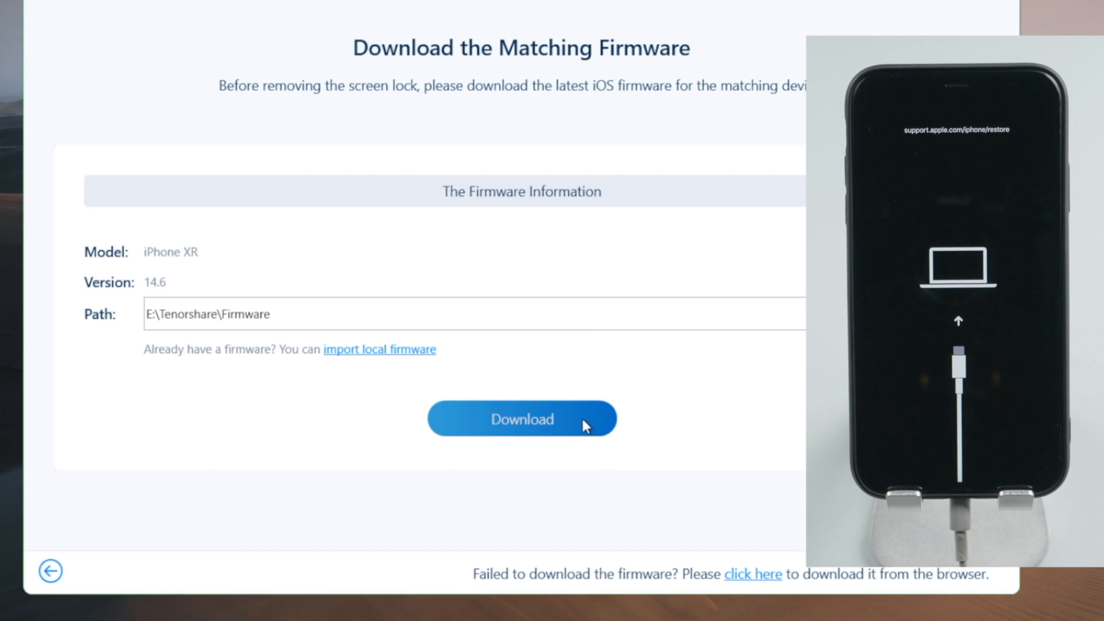
# - Download the iOS 14.6 firmware for the iPhone XR and start removing the screen lock
pyautogui.click(522, 418)
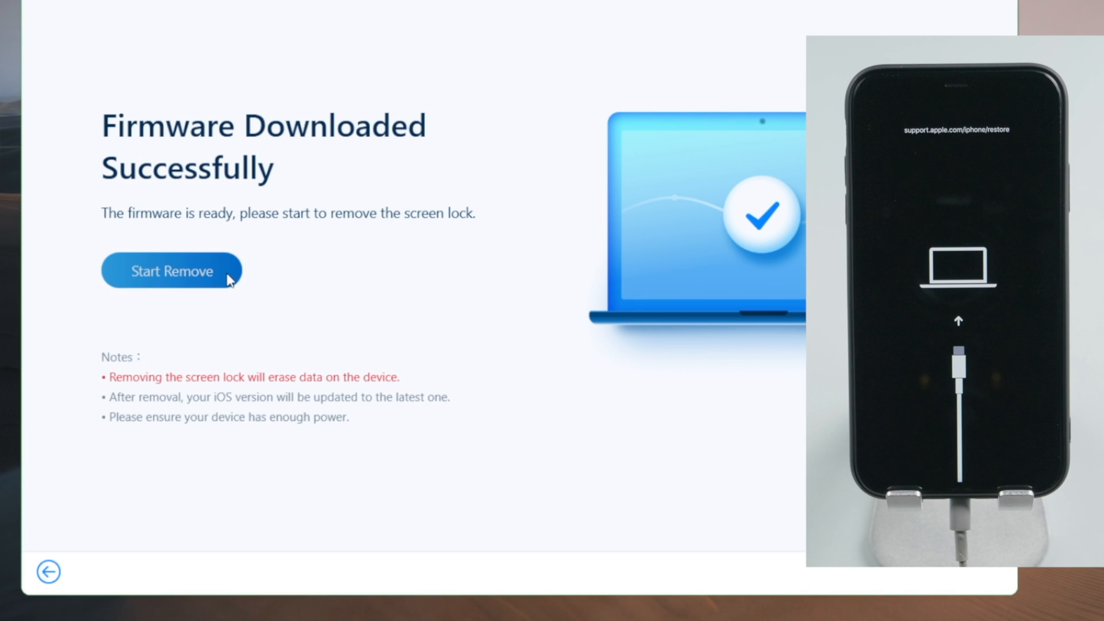
pyautogui.click(173, 270)
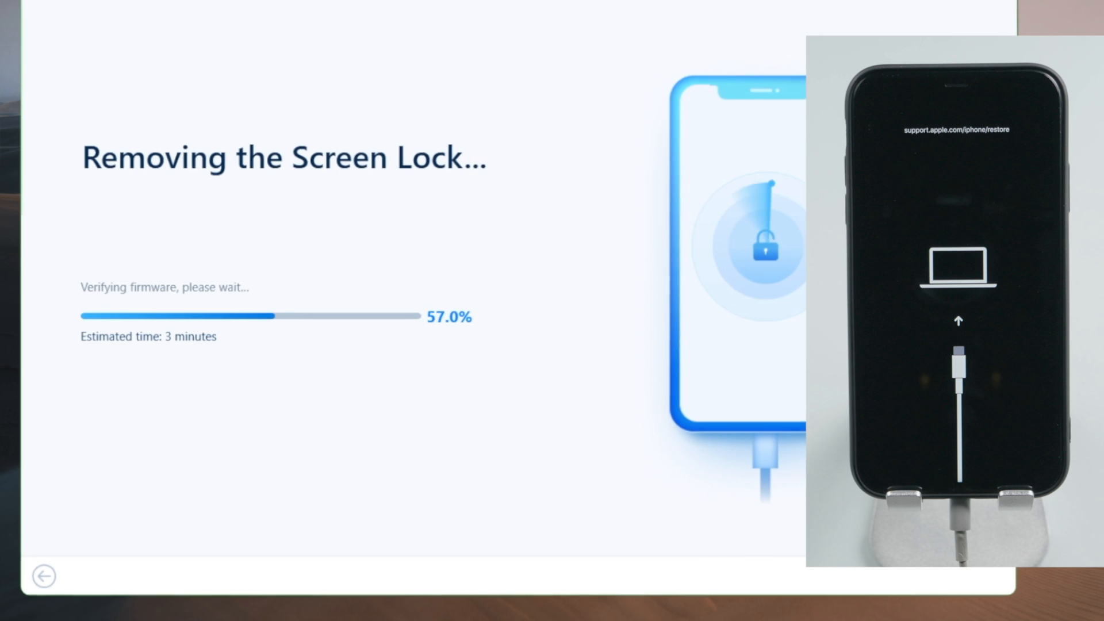